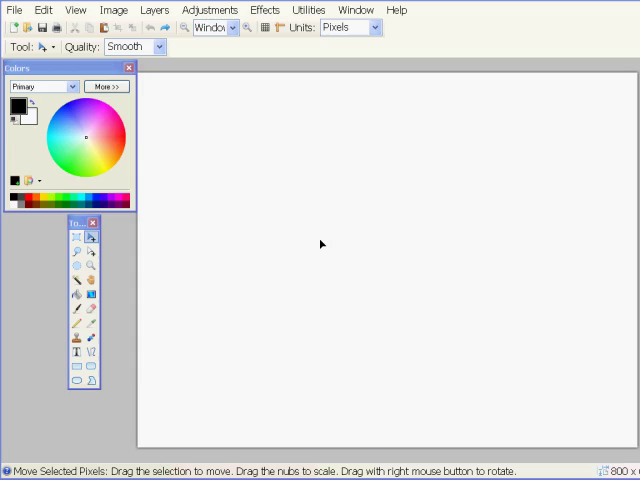
Resize the canvas to 800 by 600 pixels via Image > Canvas Size, anchored top left.
click(112, 10)
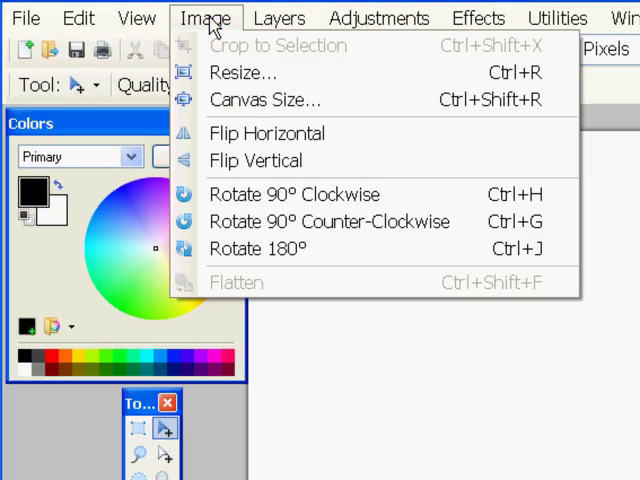
mouse_move(370, 100)
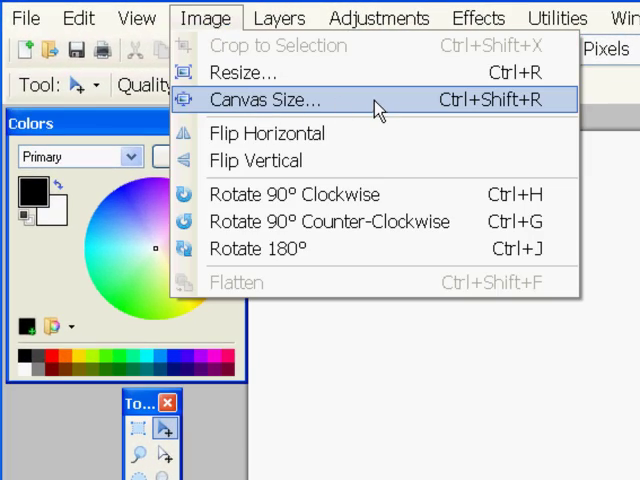
click(264, 100)
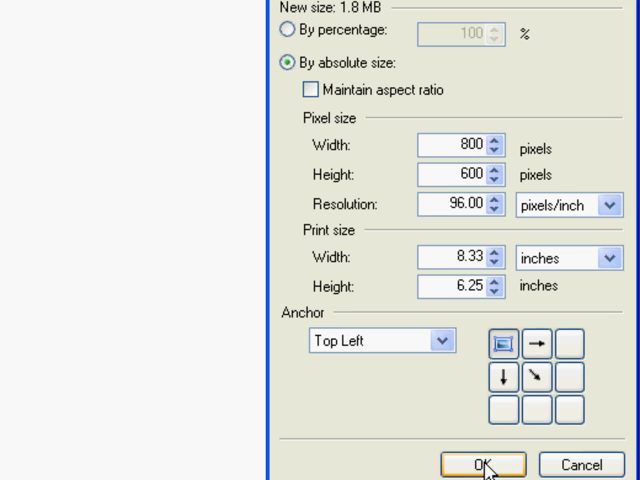
click(474, 464)
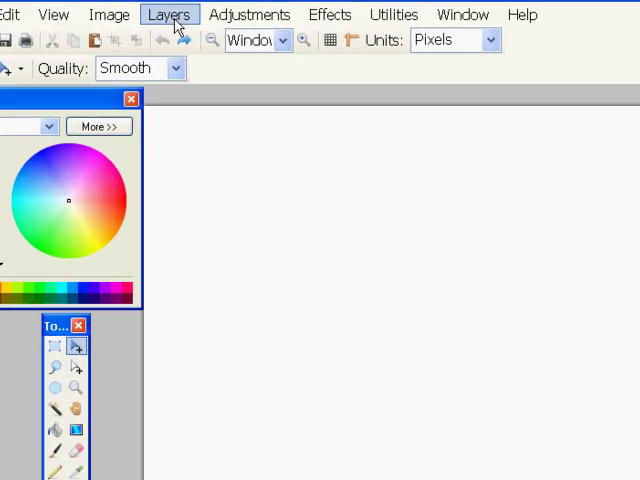
Import girl-headshot.jpg as a new layer via Layers > Import From File.
click(168, 14)
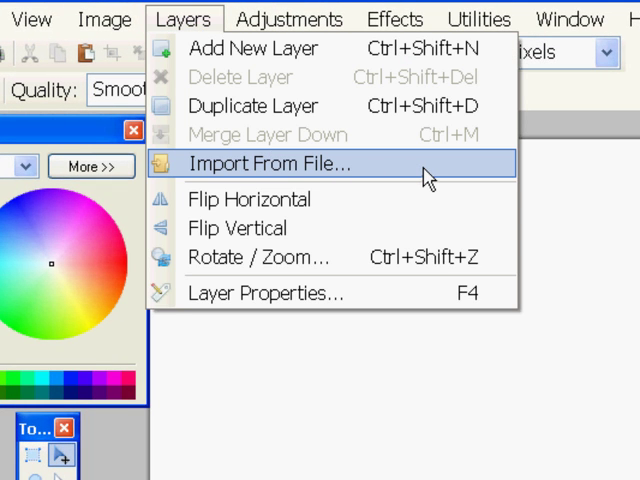
click(268, 164)
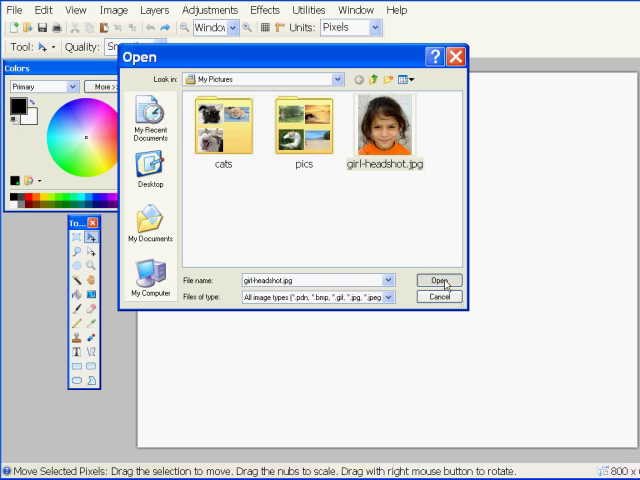
click(438, 280)
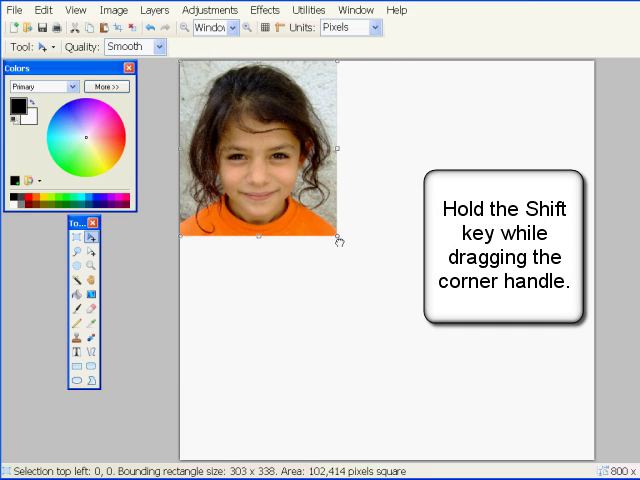
Shift-drag the layer's corner handle to shrink the photo to about 300 pixels wide.
drag(344, 240, 342, 238)
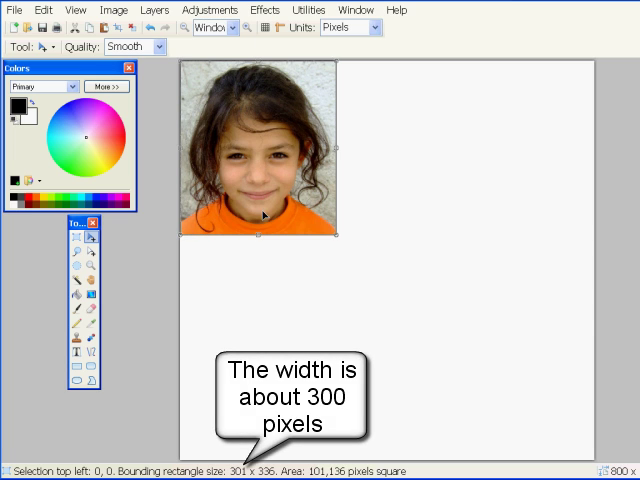
mouse_move(232, 152)
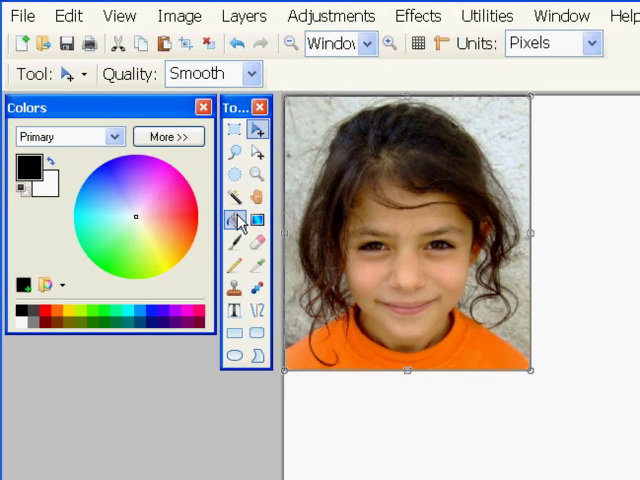
mouse_move(232, 220)
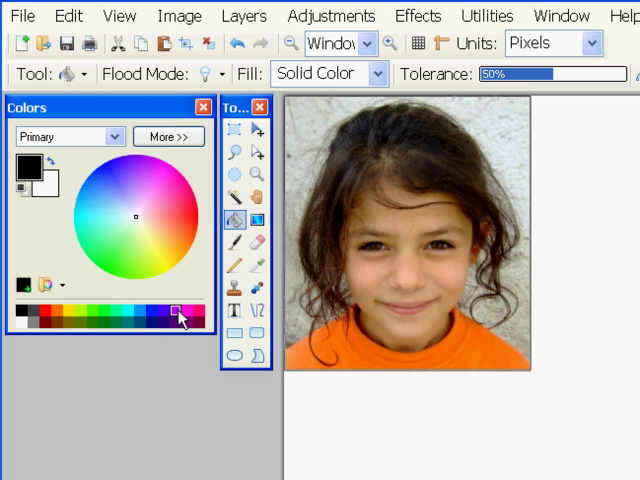
Fill the orange shirt magenta with the Paint Bucket, then undo the fill that spilled onto her face.
click(176, 314)
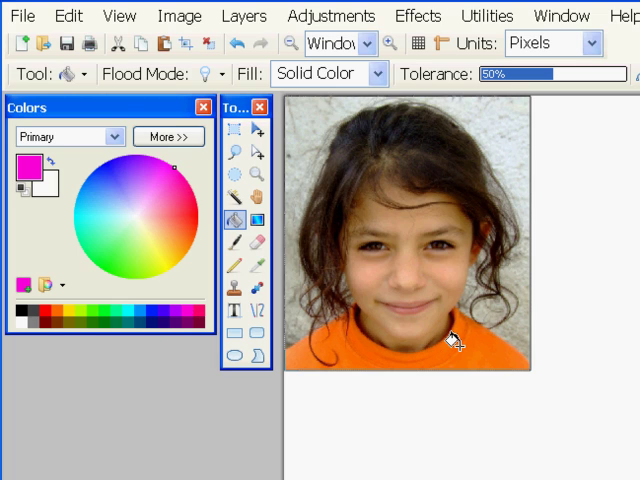
click(456, 344)
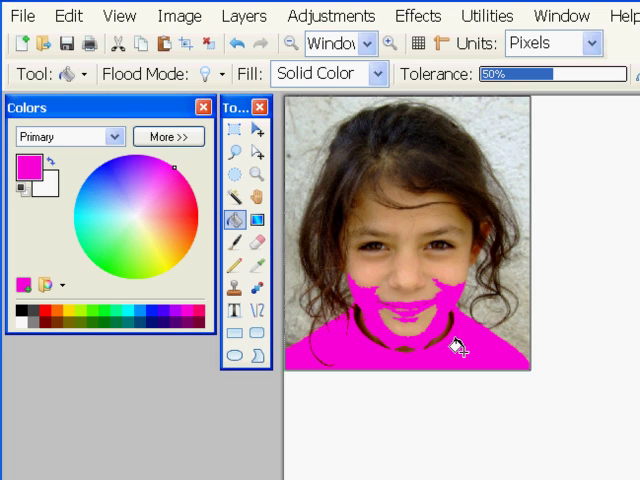
mouse_move(318, 188)
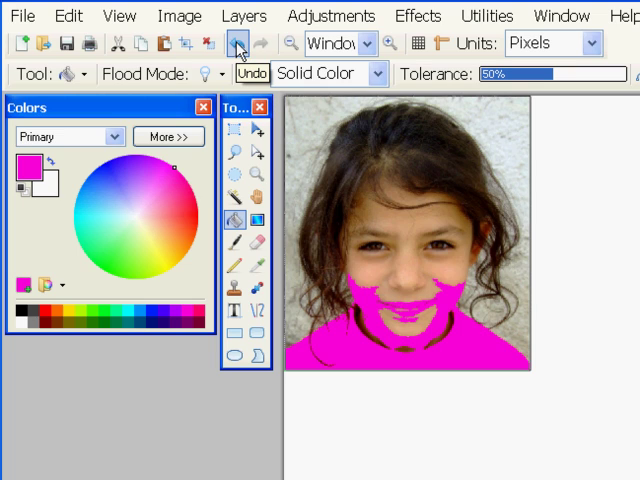
click(236, 44)
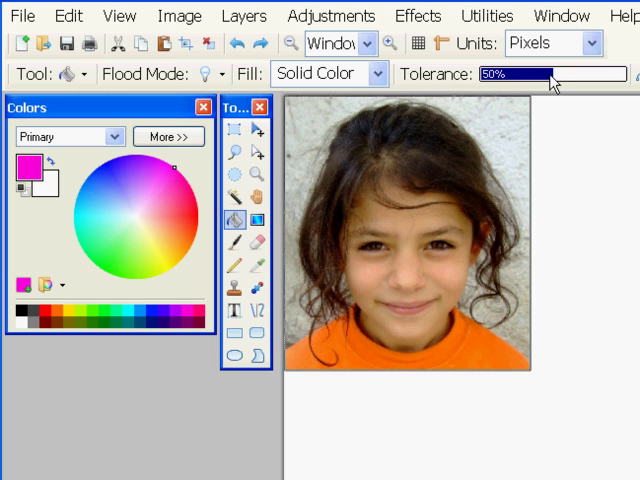
Lower the fill tolerance to 40% and refill the shirt solid magenta without touching the face.
drag(564, 74, 544, 74)
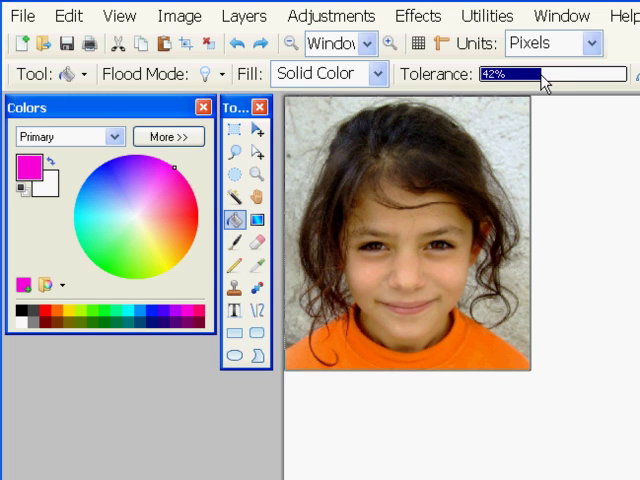
drag(548, 72, 540, 72)
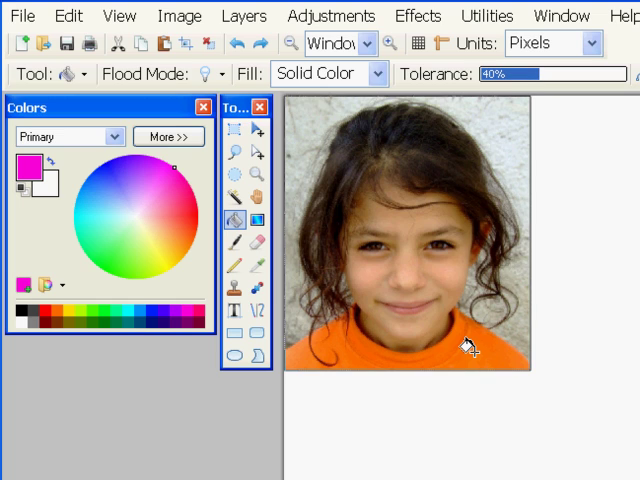
click(464, 344)
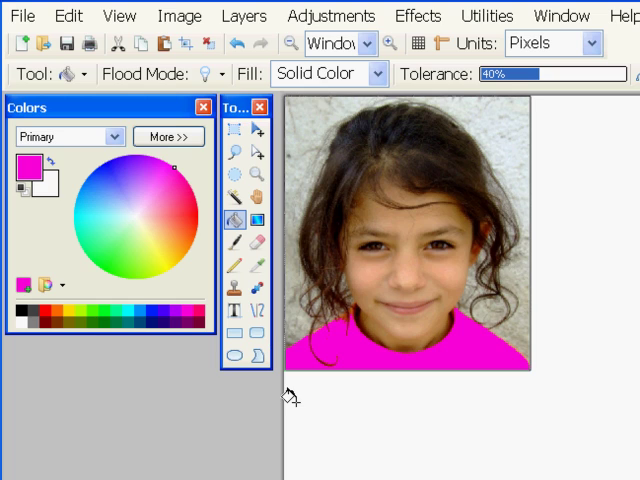
click(152, 320)
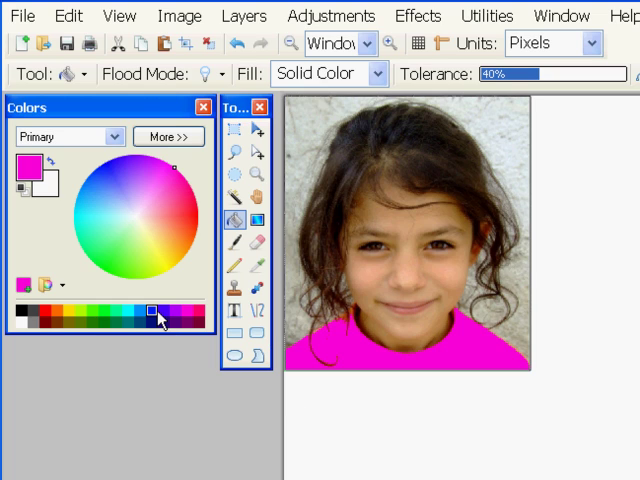
Fill the grey background areas bright blue with the Paint Bucket.
click(156, 310)
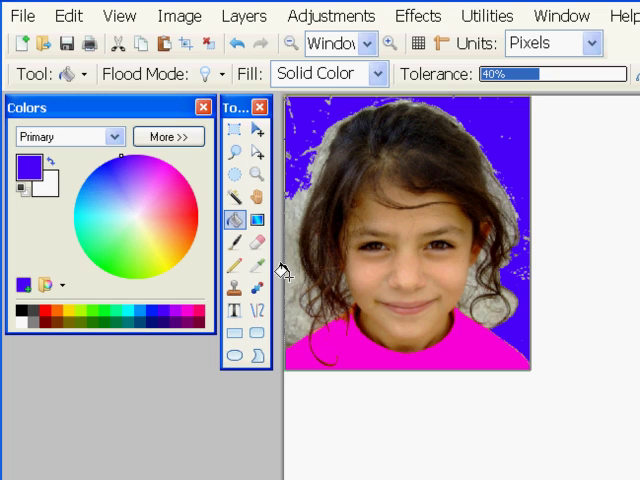
click(290, 270)
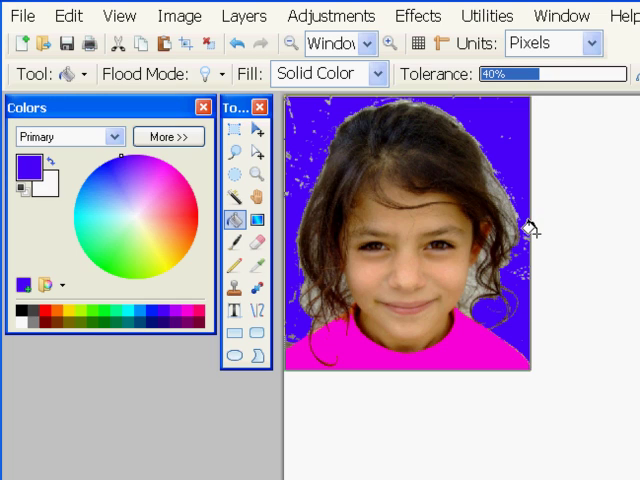
mouse_move(256, 244)
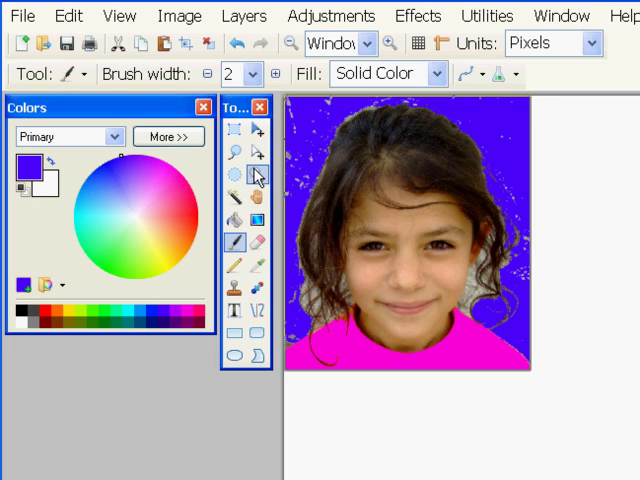
Set the Paintbrush width to 30 pixels for painting over the pale patches.
click(262, 74)
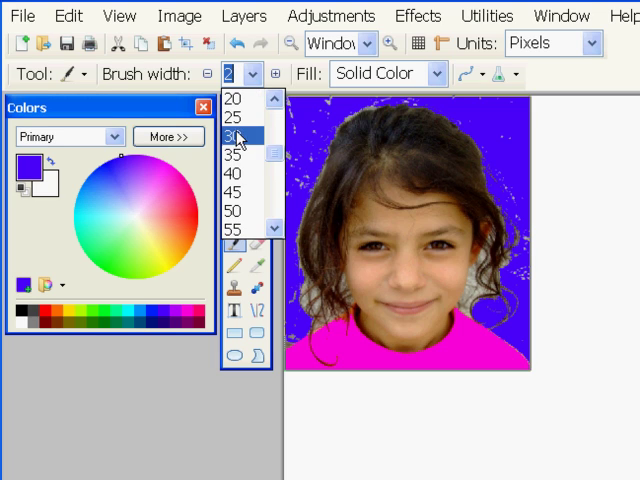
click(236, 136)
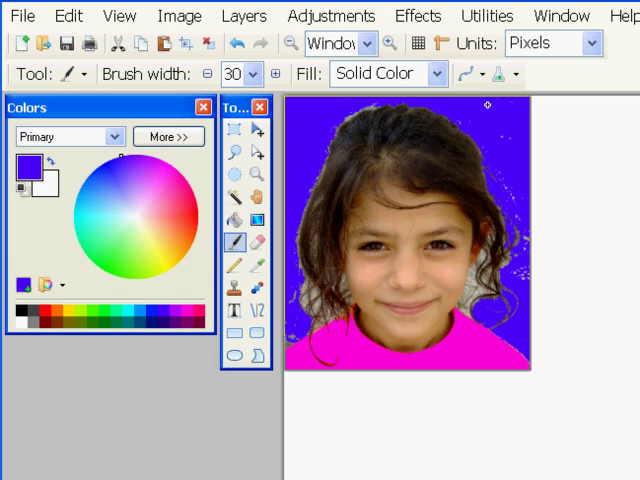
mouse_move(496, 174)
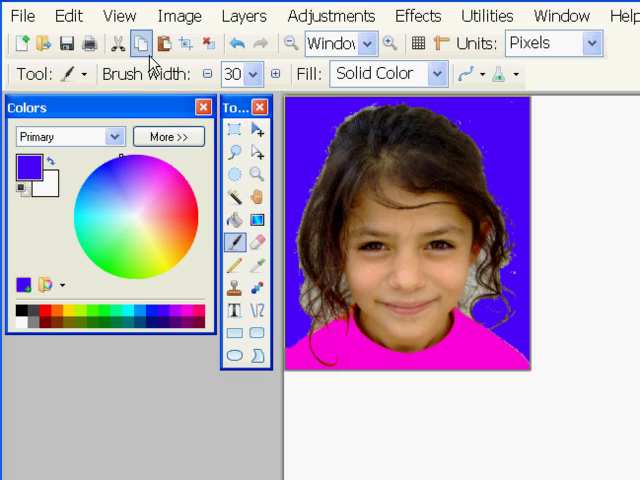
Look through the Edit menu, then bring up the Adjustments menu for the headshot.
click(68, 16)
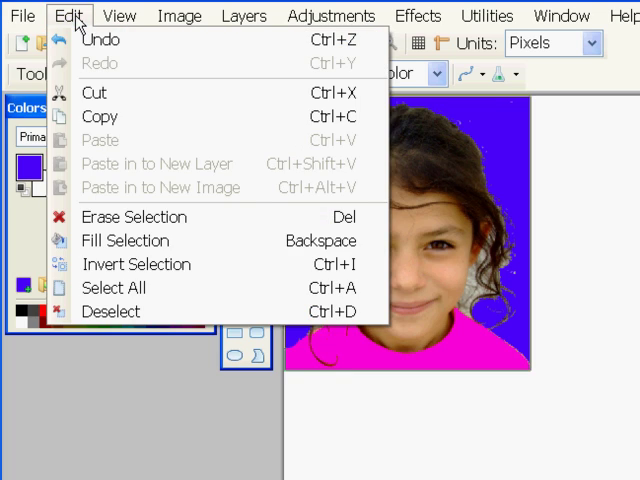
mouse_move(170, 116)
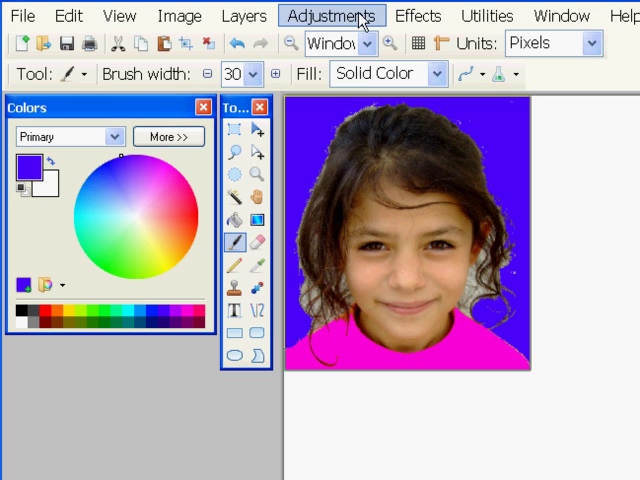
click(332, 16)
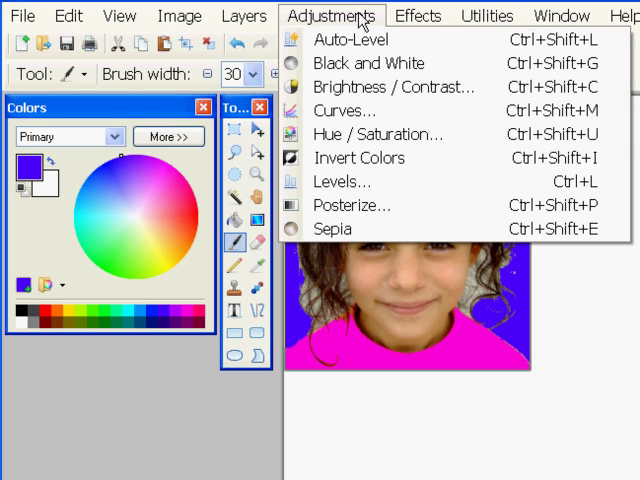
mouse_move(456, 134)
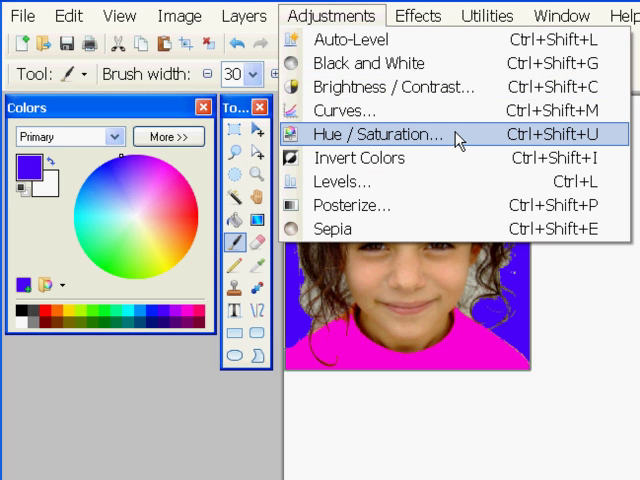
Apply Hue / Saturation with Hue 151 so the background turns yellow and the shirt green.
click(376, 134)
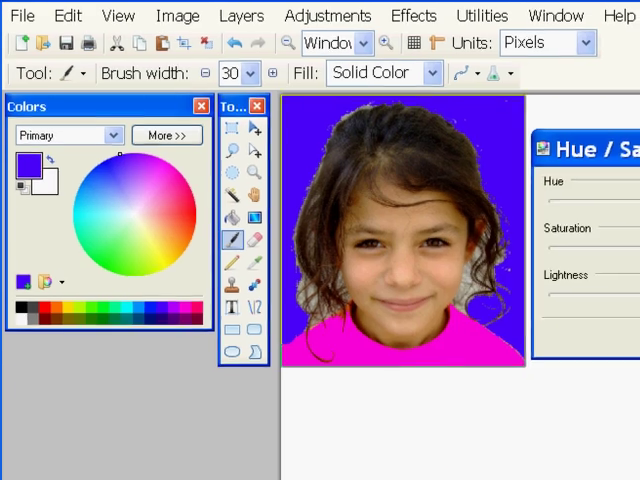
drag(480, 126, 492, 126)
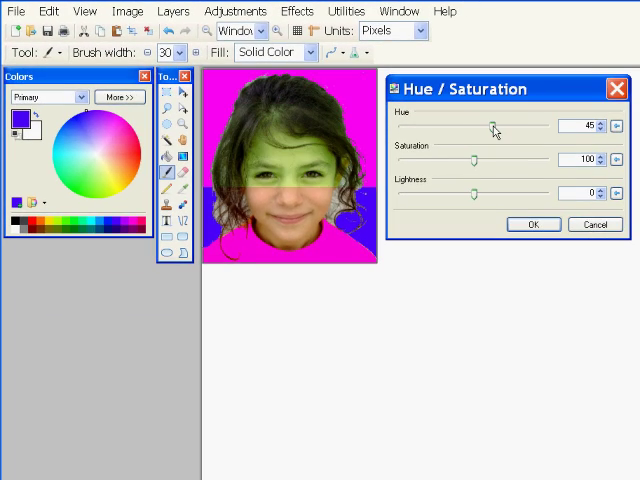
drag(488, 126, 516, 126)
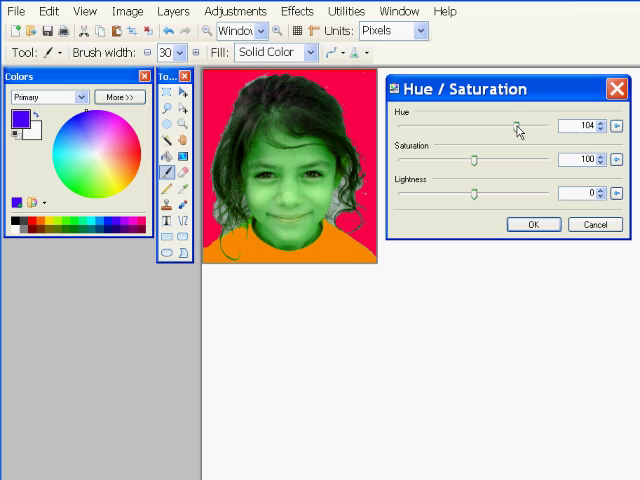
drag(516, 128, 538, 128)
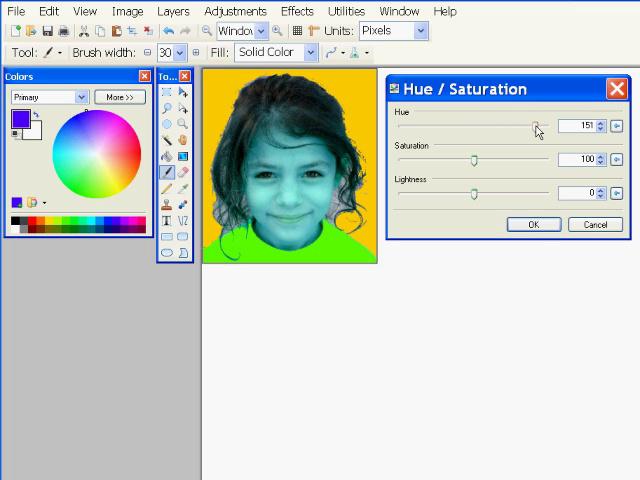
click(534, 224)
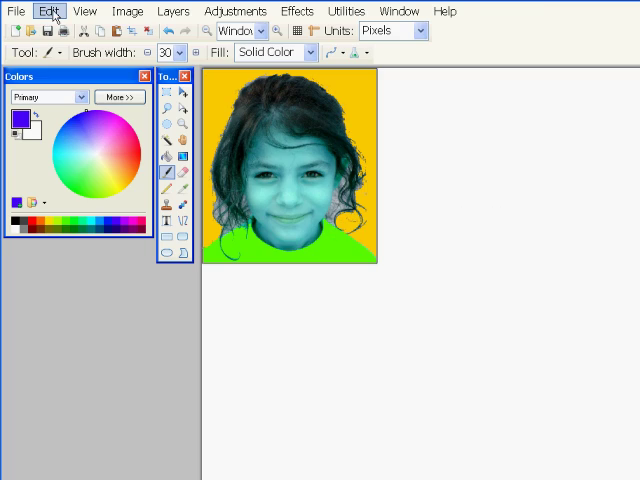
click(50, 12)
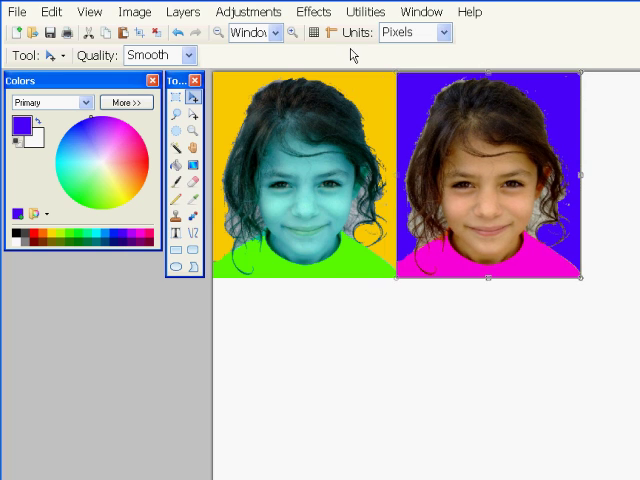
Apply Hue / Saturation at about 17 to the second copy, giving it a purple background and pink shirt.
click(248, 12)
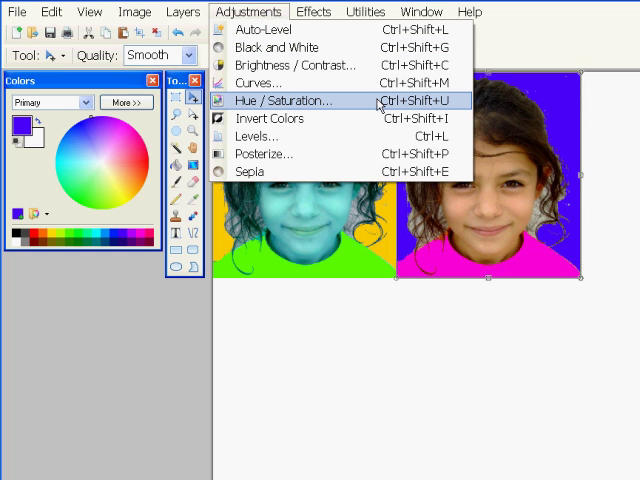
click(288, 100)
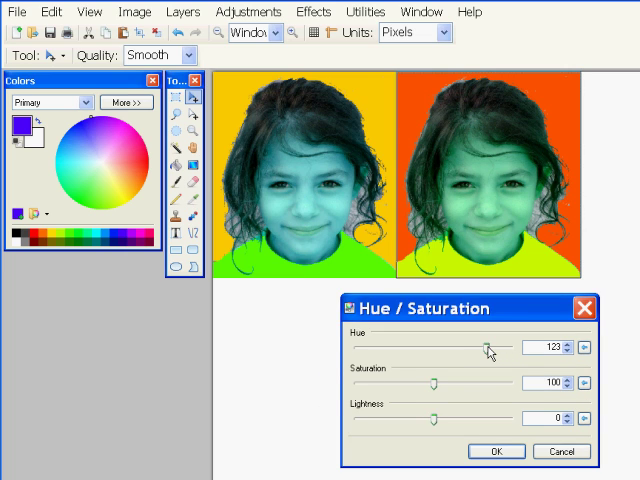
drag(484, 348, 476, 348)
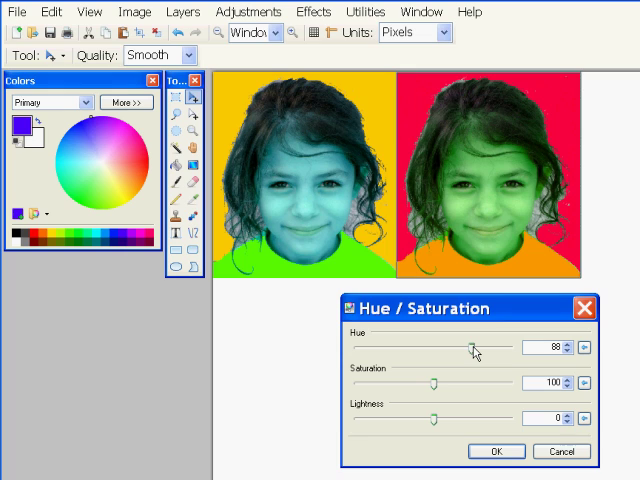
drag(476, 344, 444, 350)
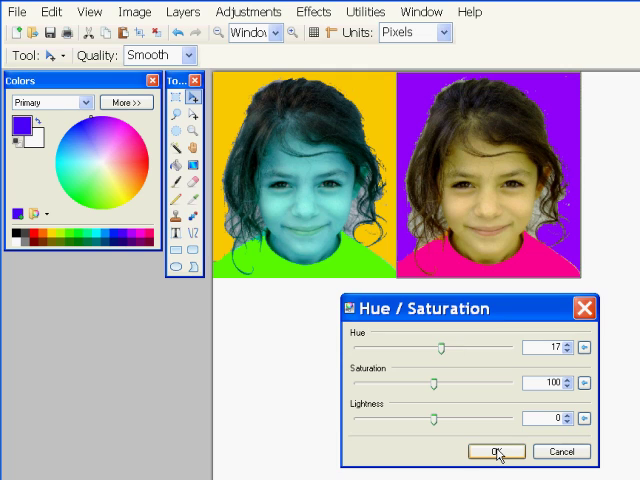
click(496, 452)
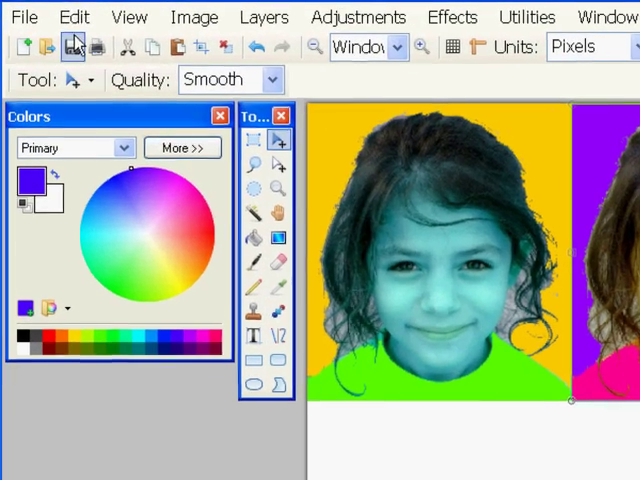
Paste another headshot copy as a new layer and bring up Hue / Saturation for it.
click(74, 16)
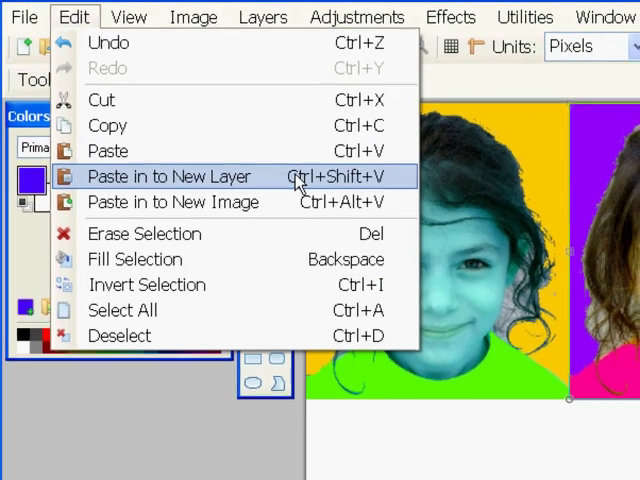
click(168, 176)
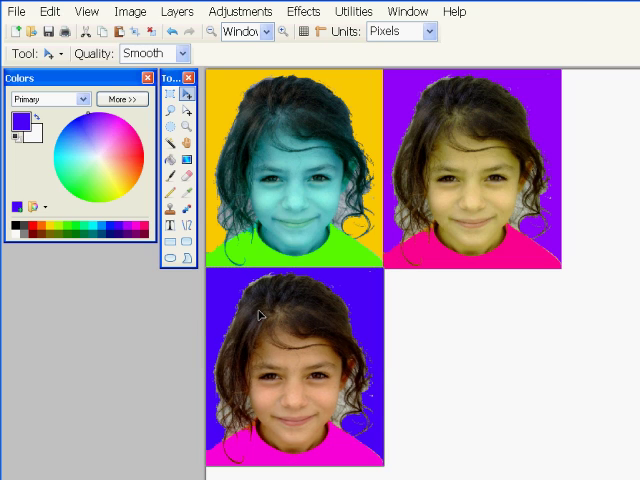
click(240, 12)
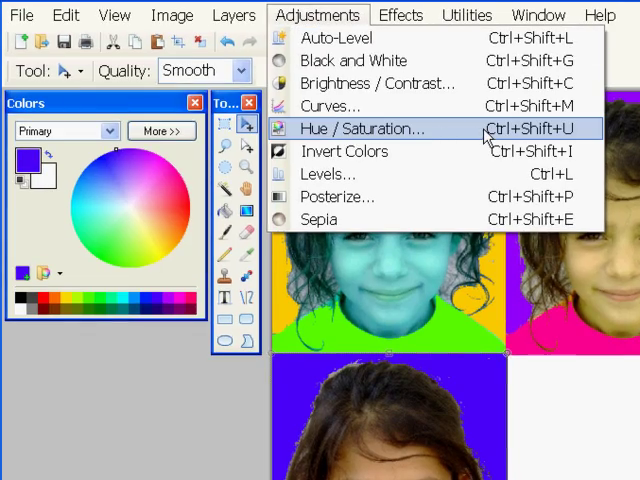
click(356, 128)
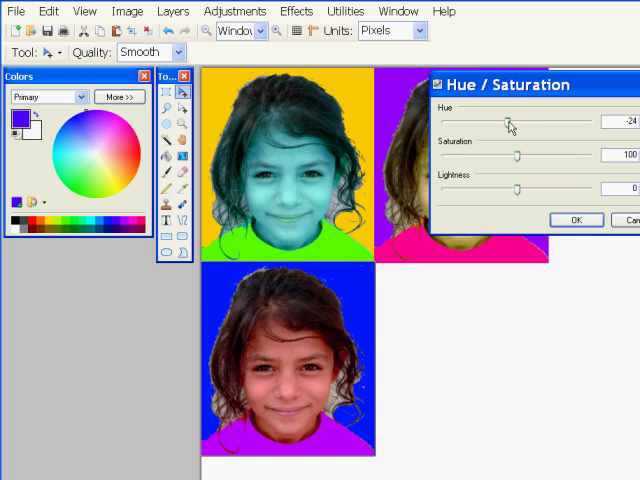
Shift the bottom-left copy's hue to a green face, orange shirt and pink background, and apply it.
drag(510, 120, 492, 120)
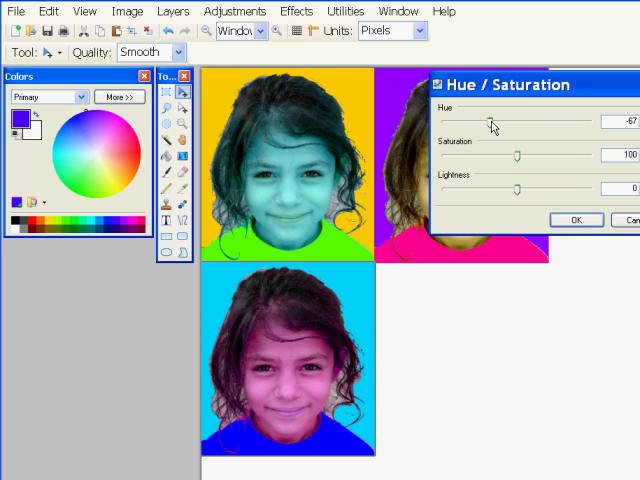
drag(490, 120, 480, 120)
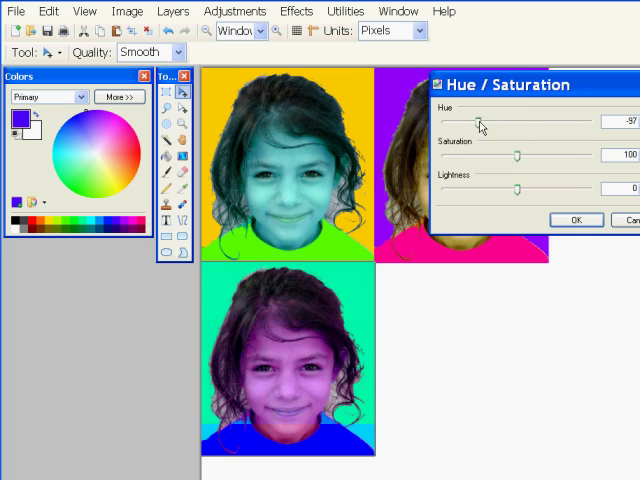
drag(480, 126, 468, 126)
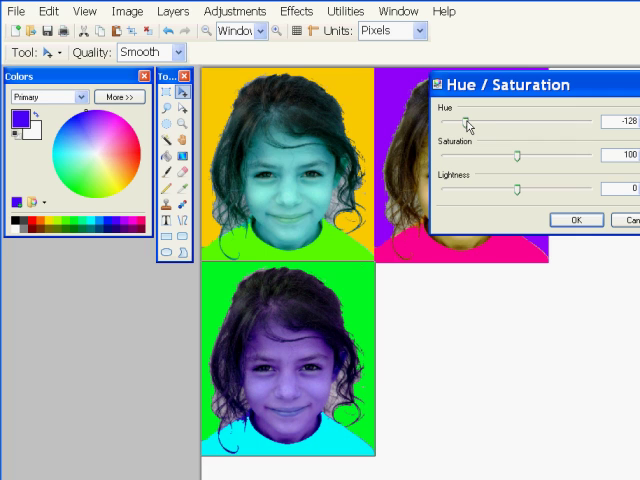
drag(464, 120, 452, 120)
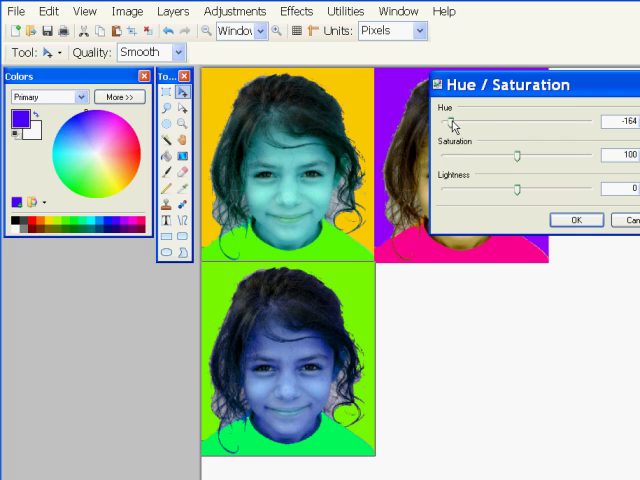
drag(460, 120, 540, 120)
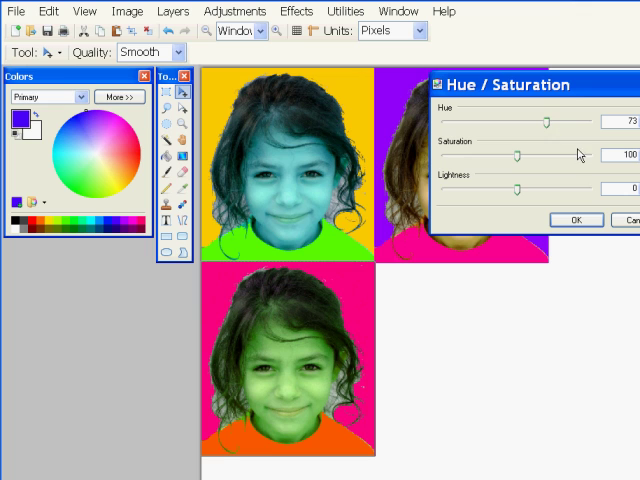
click(576, 220)
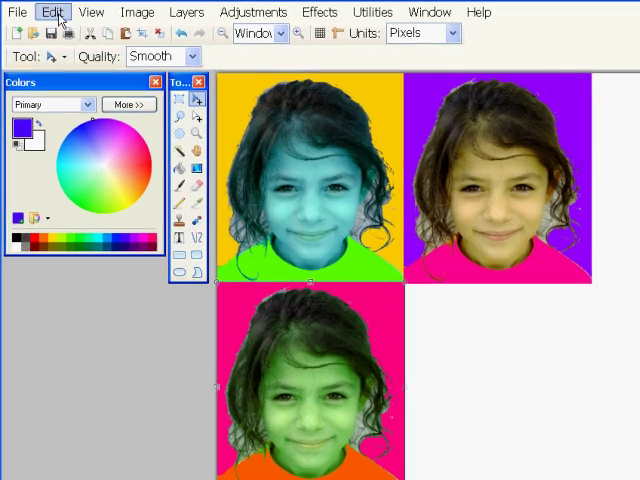
Paste a fourth headshot copy as a new layer for the bottom-right square.
click(52, 12)
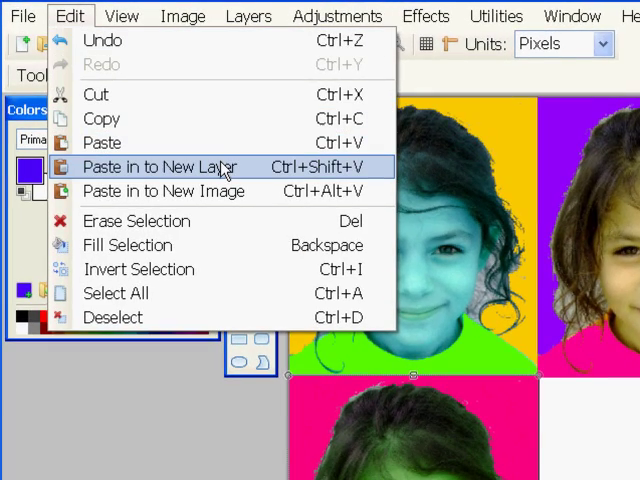
mouse_move(328, 176)
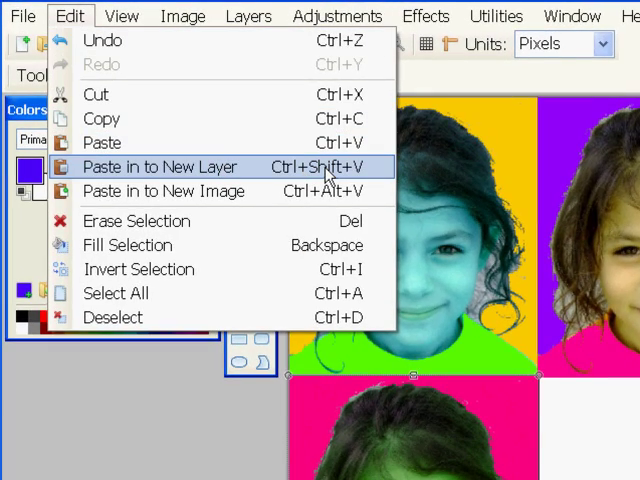
click(164, 168)
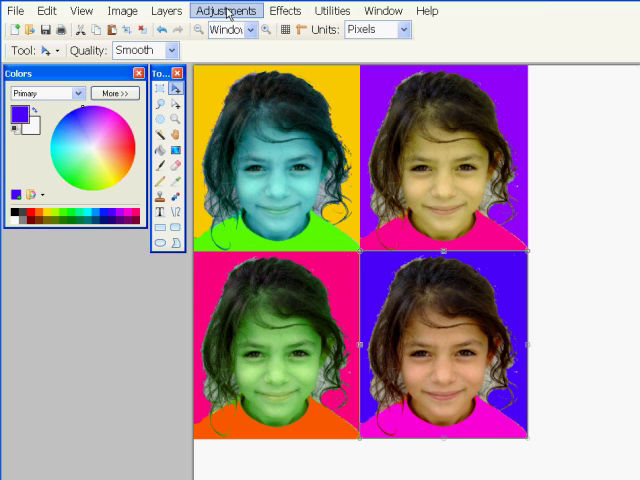
Hue-shift the bottom-right copy to a pink face with a blue background.
click(226, 10)
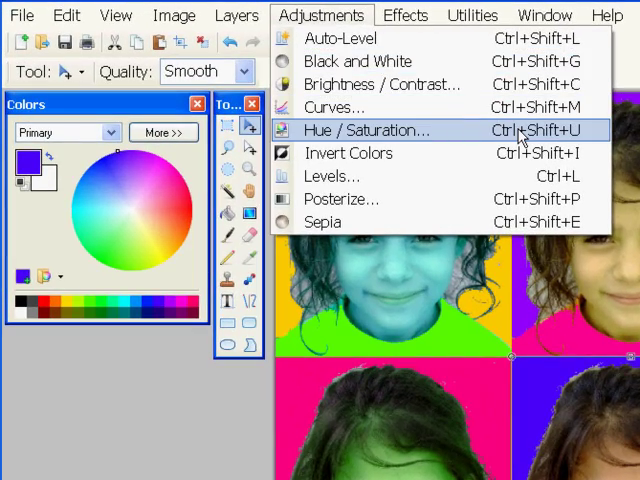
click(370, 130)
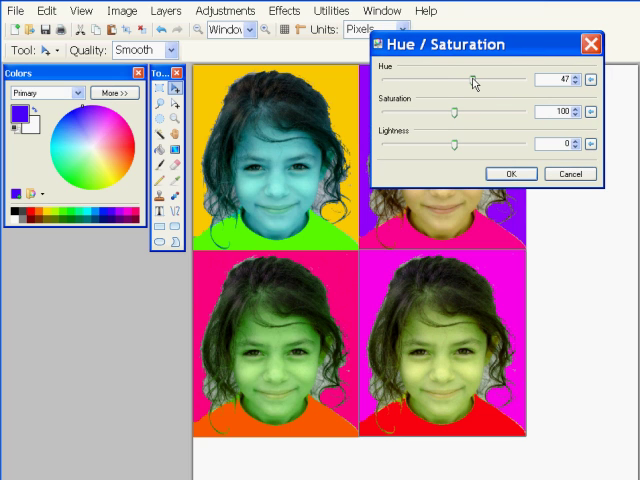
drag(478, 78, 462, 82)
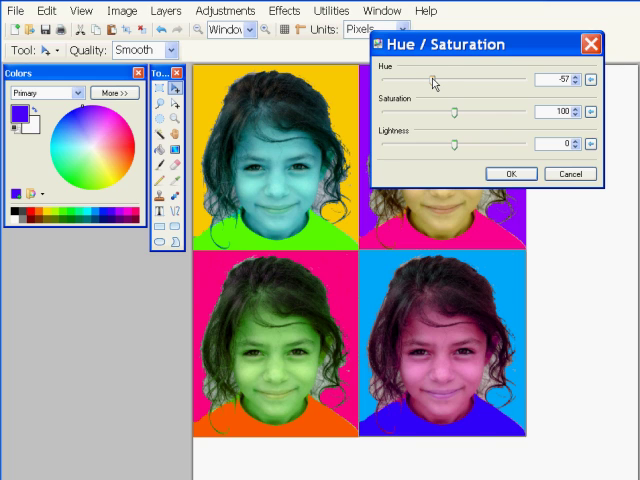
click(510, 172)
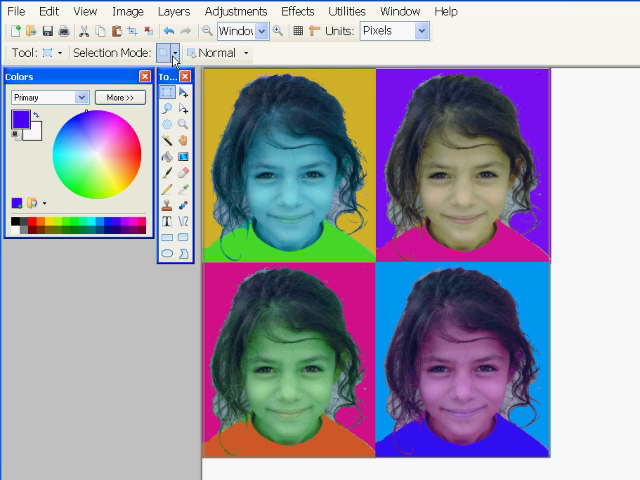
click(40, 12)
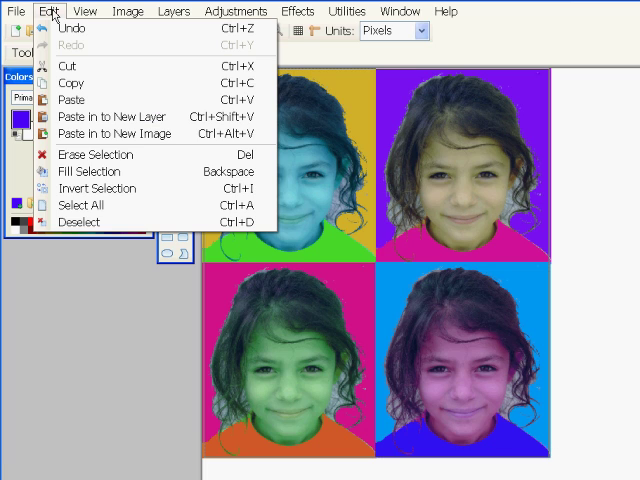
click(128, 12)
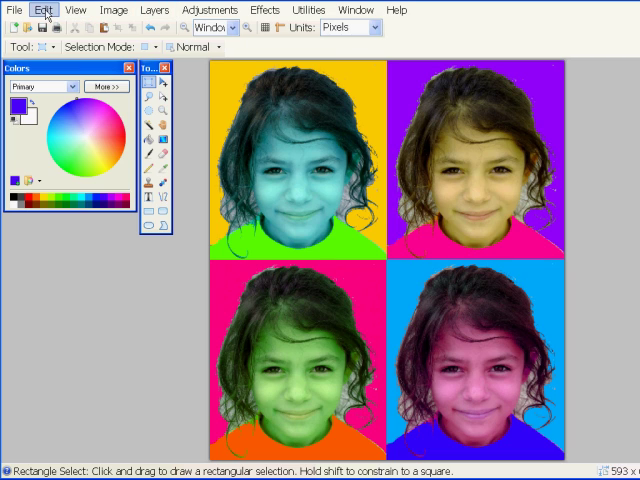
Start Save As and choose PNG as the file type.
click(14, 8)
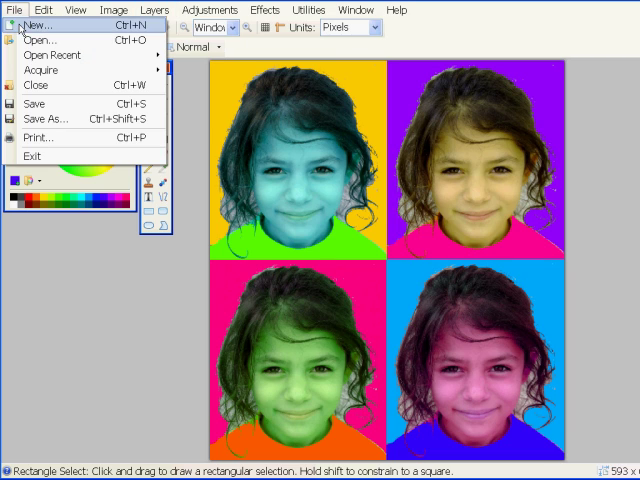
mouse_move(46, 120)
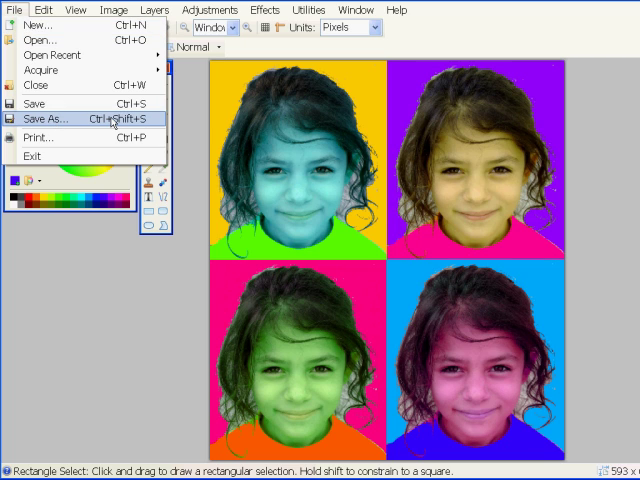
click(44, 120)
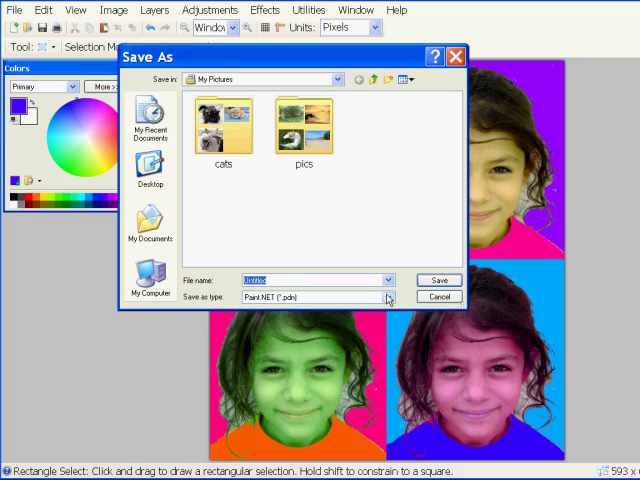
click(388, 348)
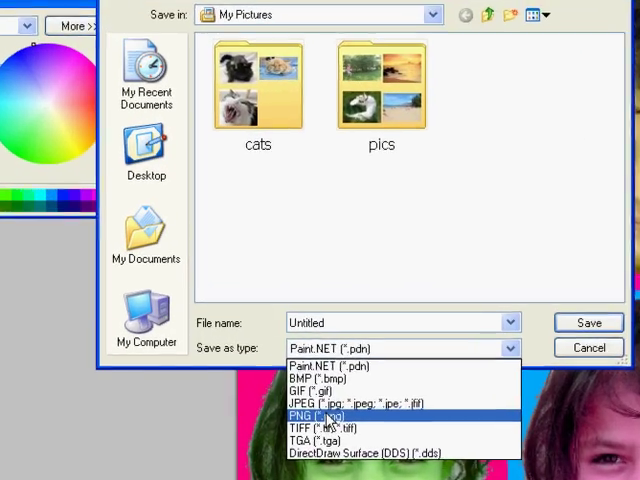
click(328, 416)
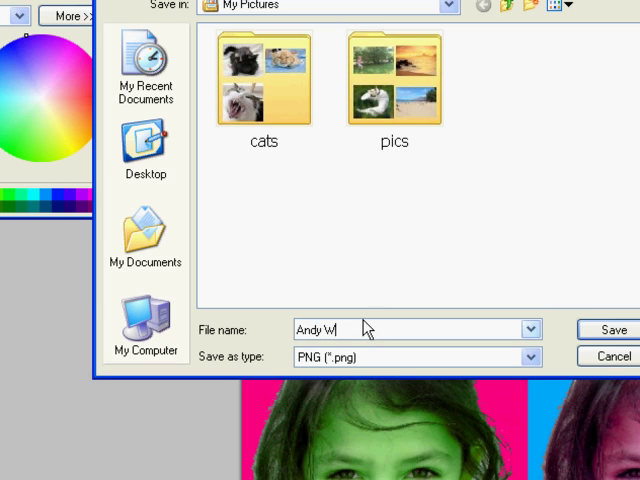
Name the file 'Andy Warhol DONE', save it and accept the PNG settings.
text(arhol)
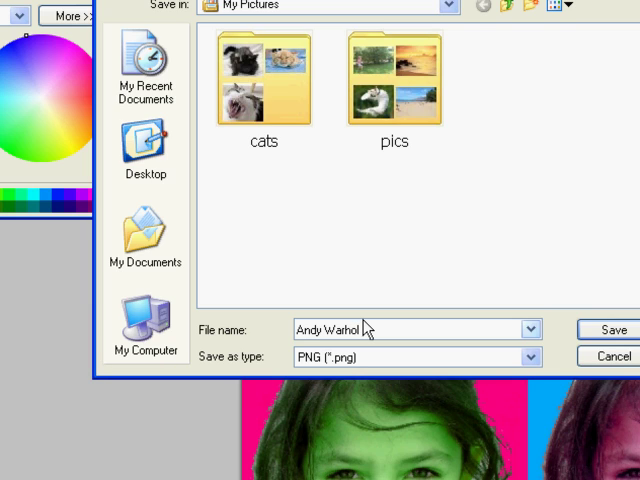
text(ONE)
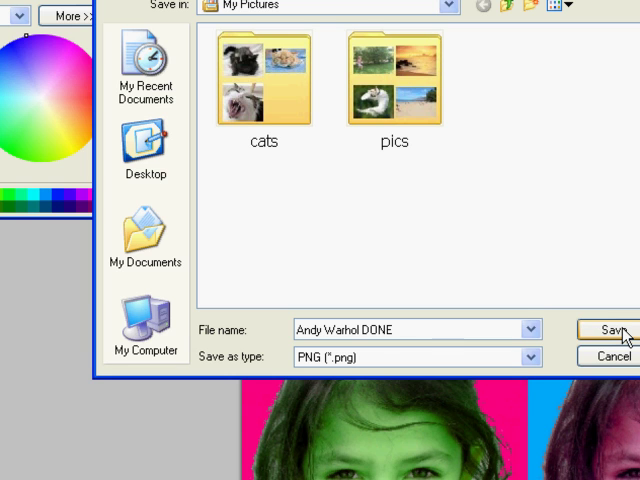
click(604, 328)
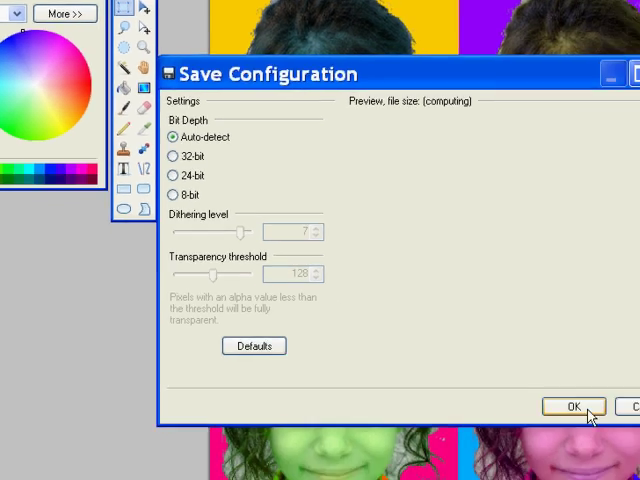
click(572, 404)
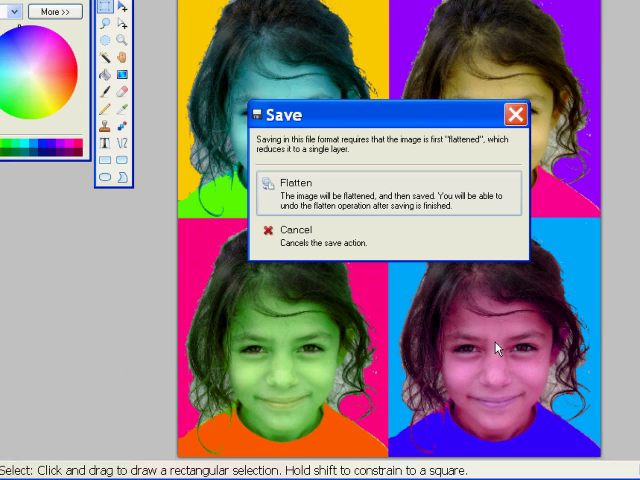